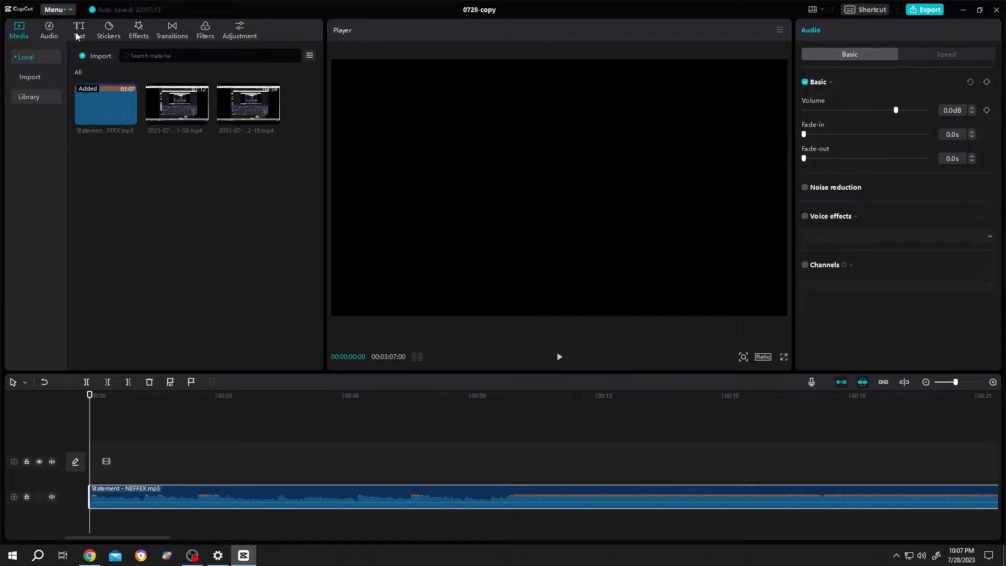
Step: Add a Default text clip above the song and lengthen it to about twelve seconds
{"action": "left_click", "coordinate": [79, 27]}
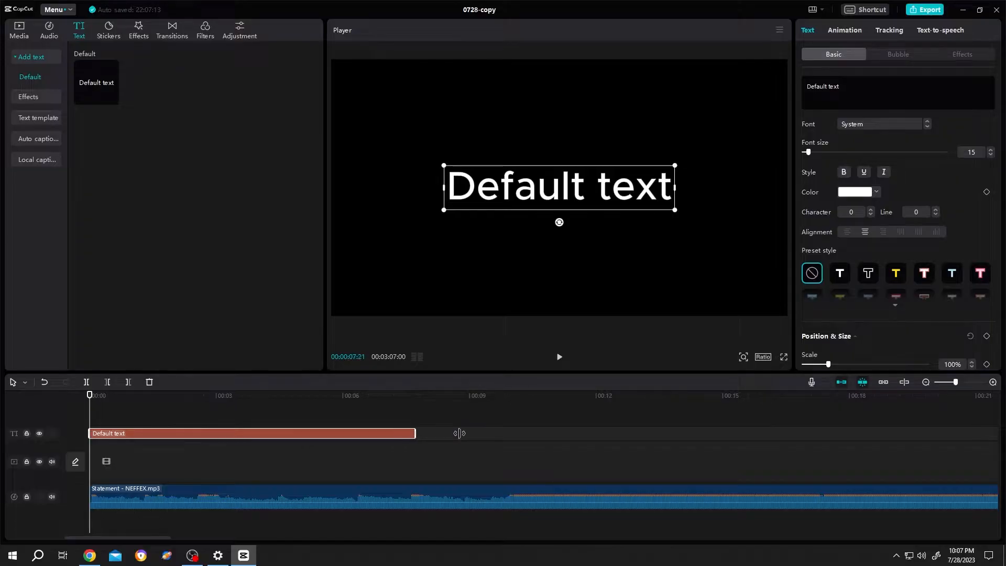
{"action": "left_click_drag", "start_coordinate": [414, 433], "coordinate": [576, 433]}
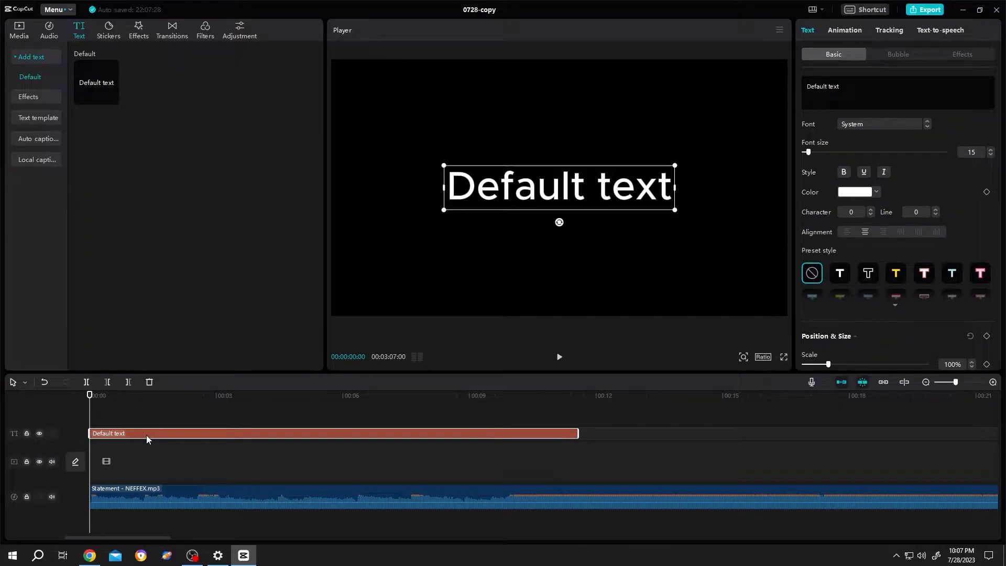
{"action": "left_click", "coordinate": [143, 395]}
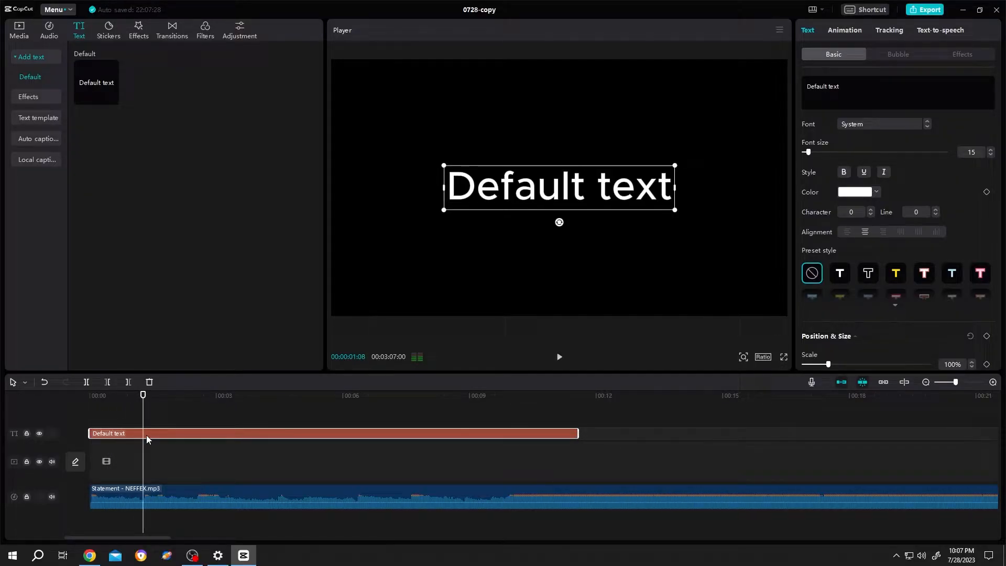
Step: Make the caption read 'I DON'T EVER SLOW UP' in Bubble font at size 13, placed lower in frame
{"action": "type", "text": "I DON'T EVER SLOW UP"}
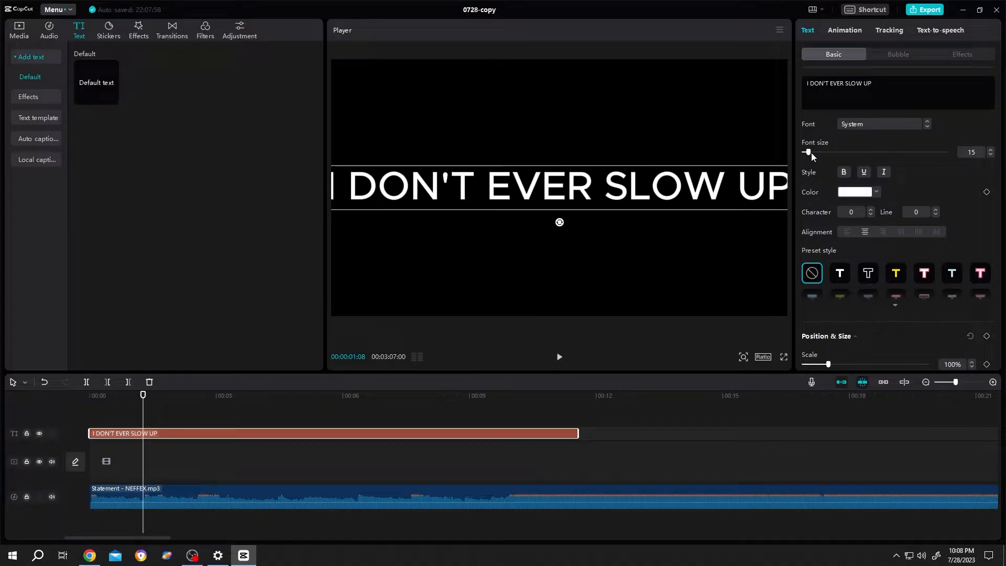
{"action": "left_click", "coordinate": [879, 124]}
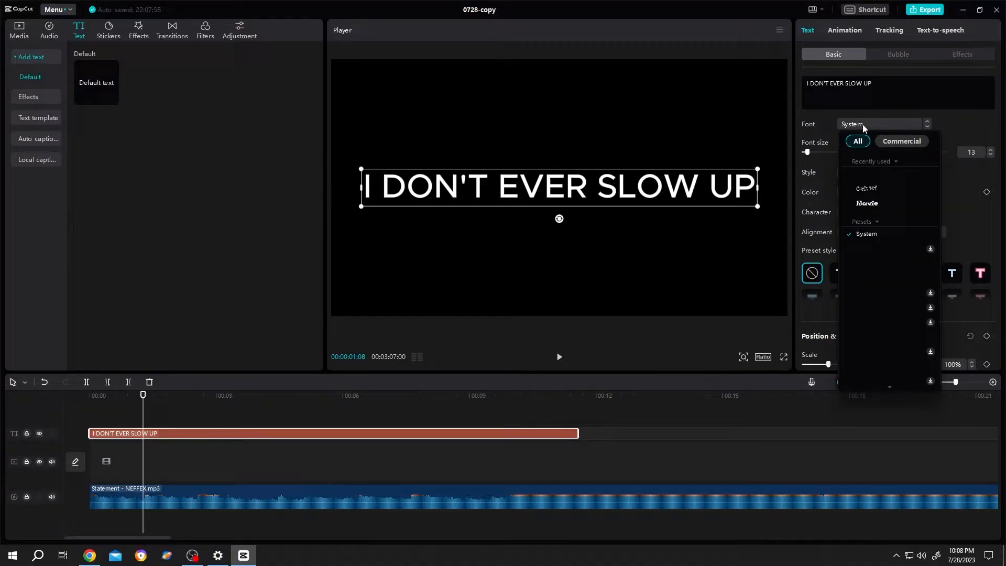
{"action": "left_click", "coordinate": [866, 203]}
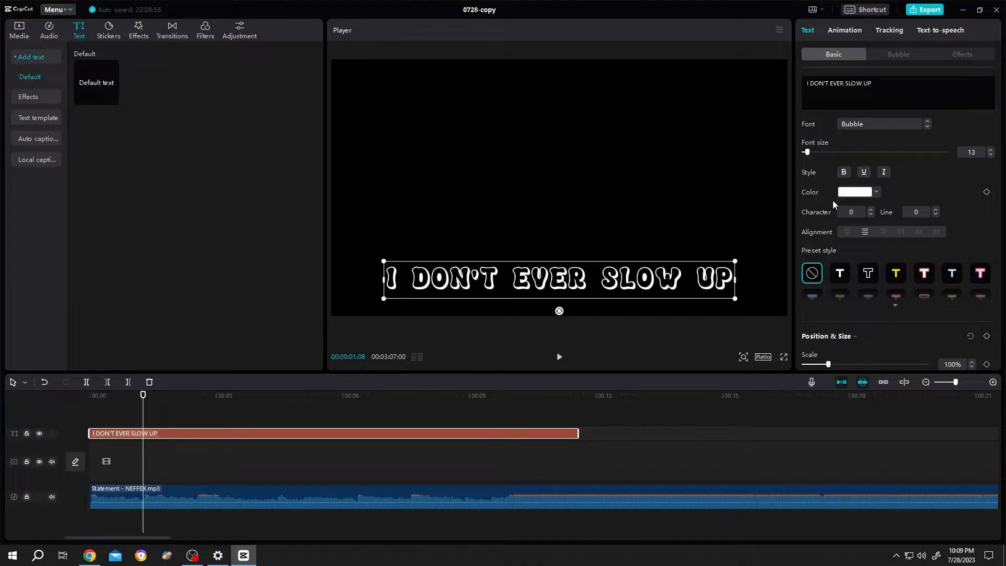
{"action": "left_click", "coordinate": [870, 215]}
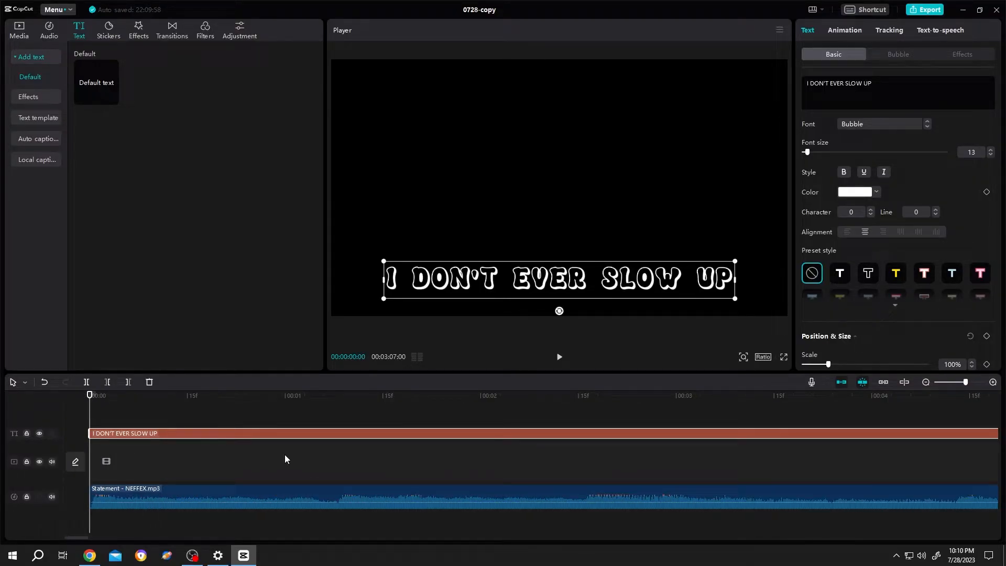
Step: Split the lyric clip after 'I' and again at the next word boundary
{"action": "left_click", "coordinate": [129, 395]}
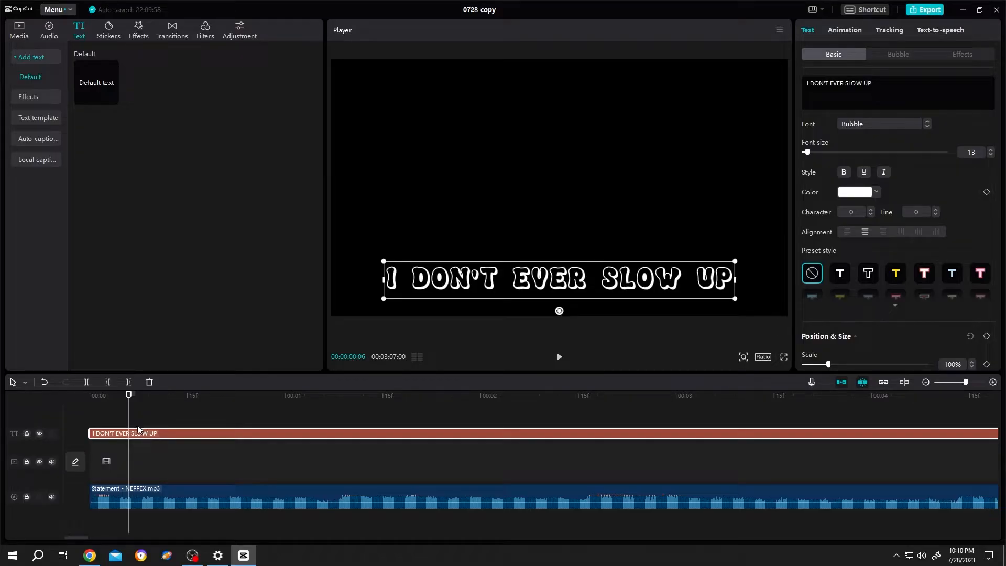
{"action": "left_click", "coordinate": [86, 382]}
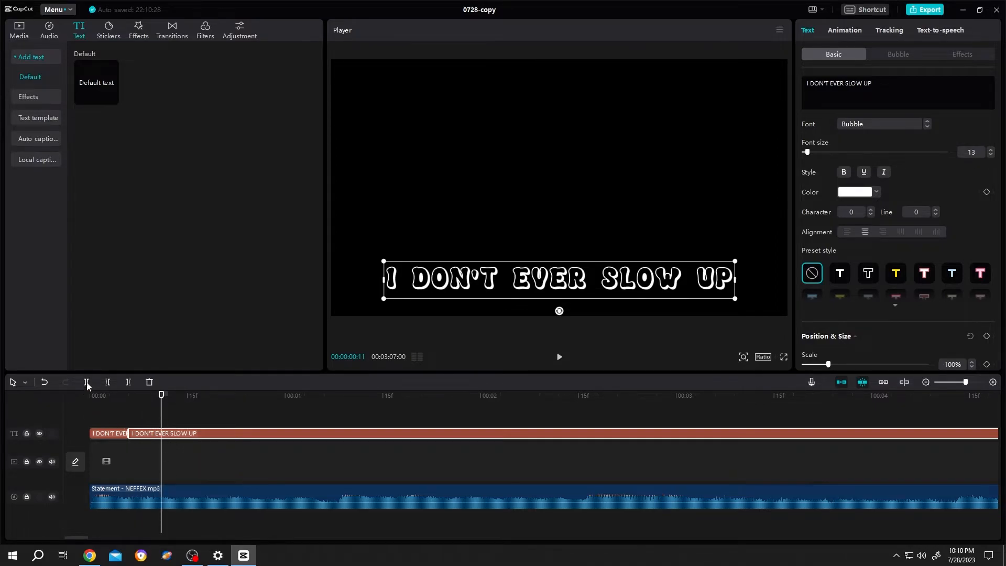
{"action": "left_click", "coordinate": [86, 381]}
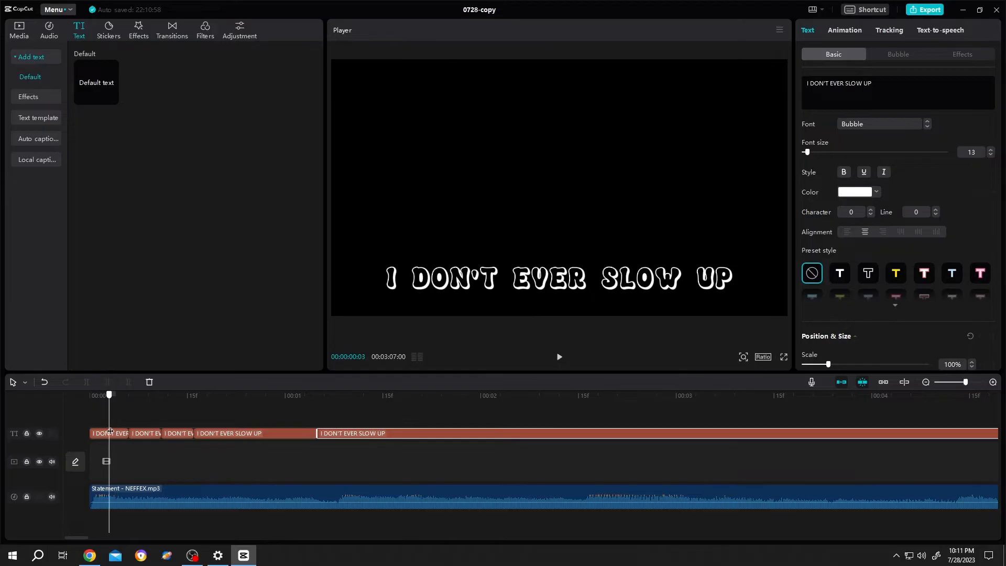
Step: Colour 'I' orange in the first clip and 'DON'T' orange in the second
{"action": "left_click", "coordinate": [109, 433]}
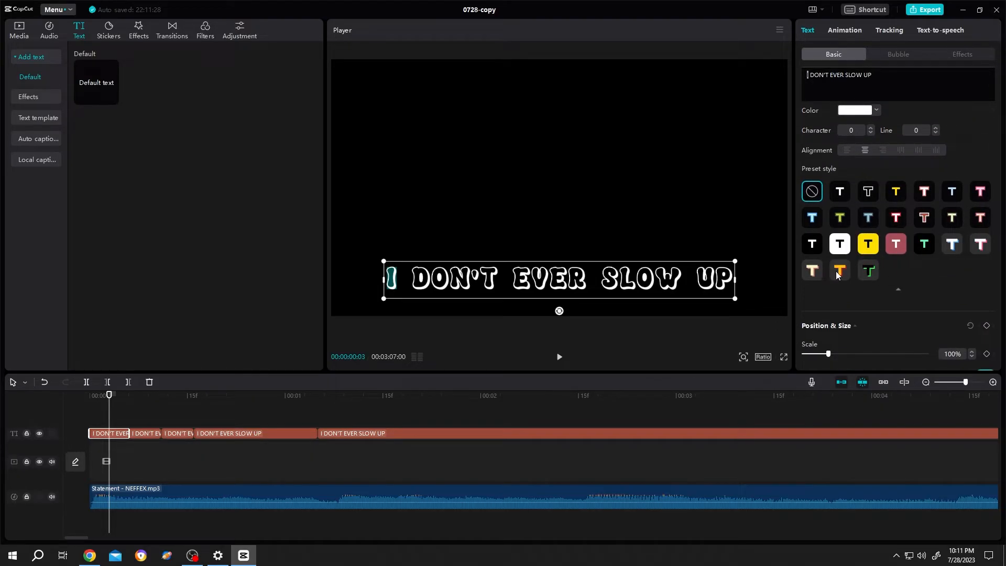
{"action": "left_click", "coordinate": [839, 270]}
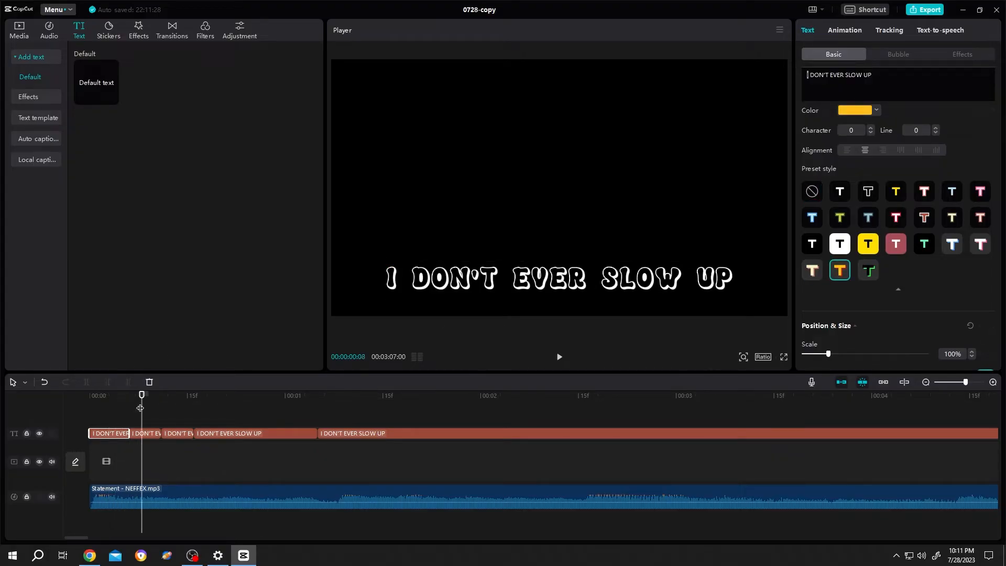
{"action": "left_click", "coordinate": [812, 190]}
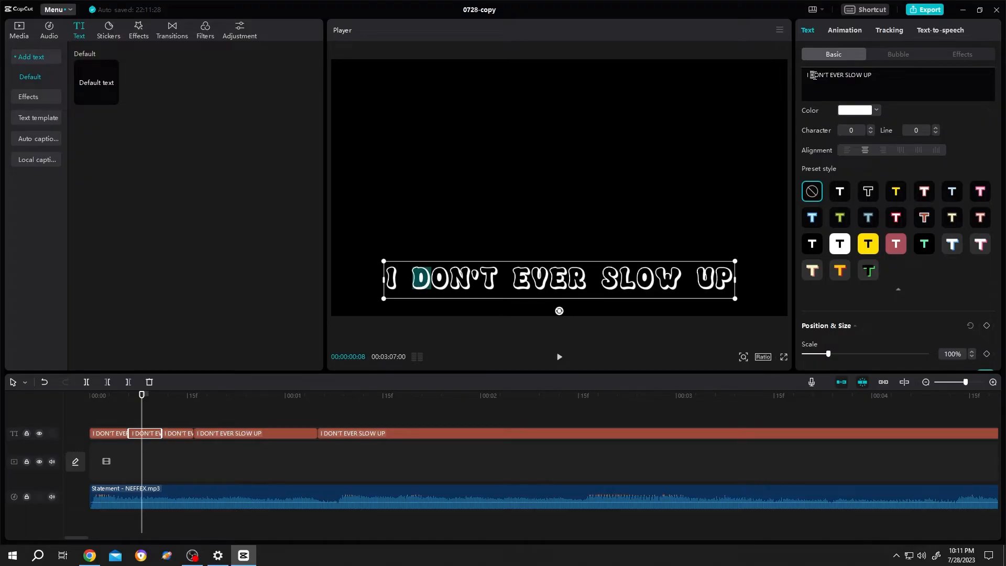
{"action": "left_click", "coordinate": [841, 271]}
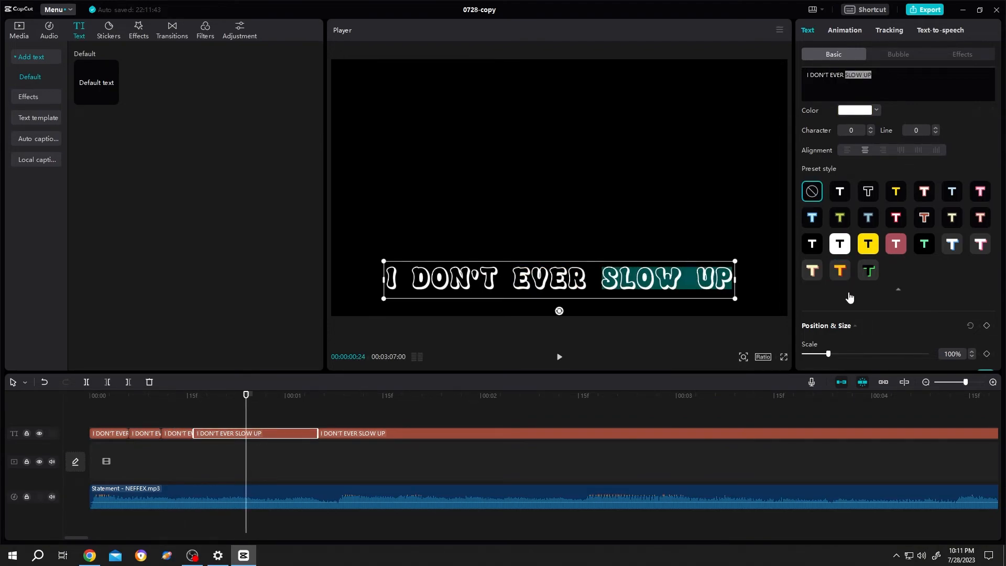
Step: Colour 'SLOW UP' orange in its clip and play back to check the highlights
{"action": "left_click", "coordinate": [840, 270]}
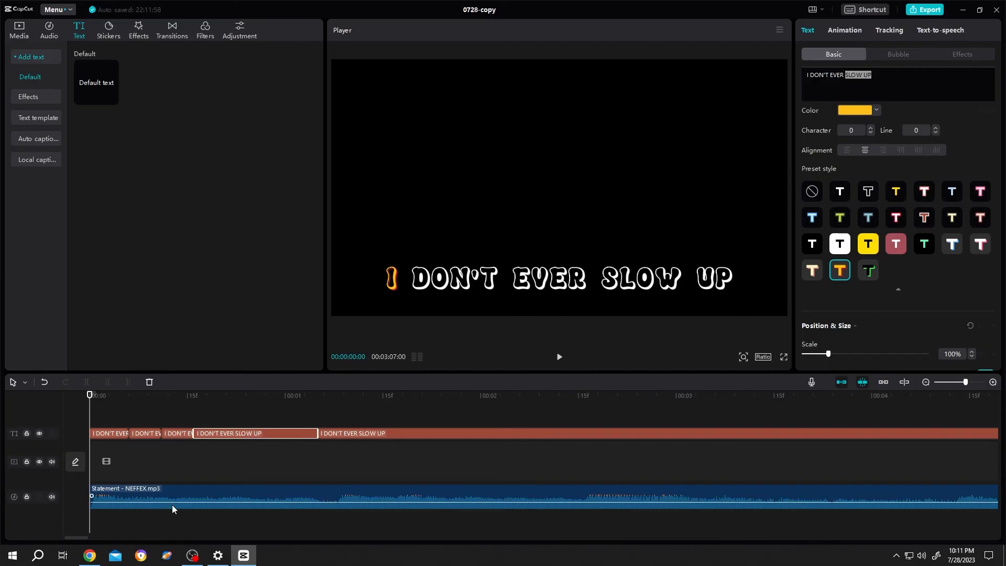
{"action": "left_click", "coordinate": [560, 357]}
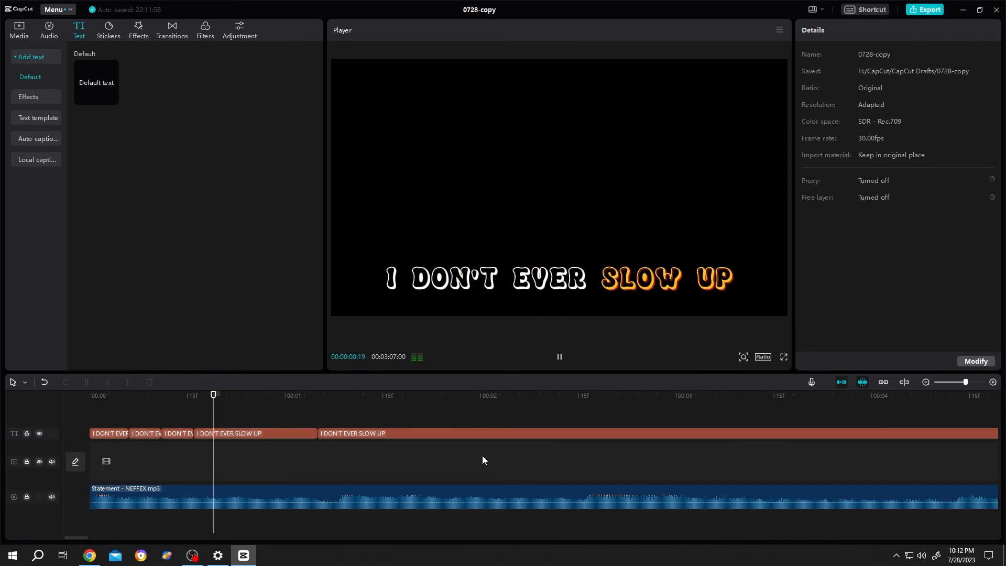